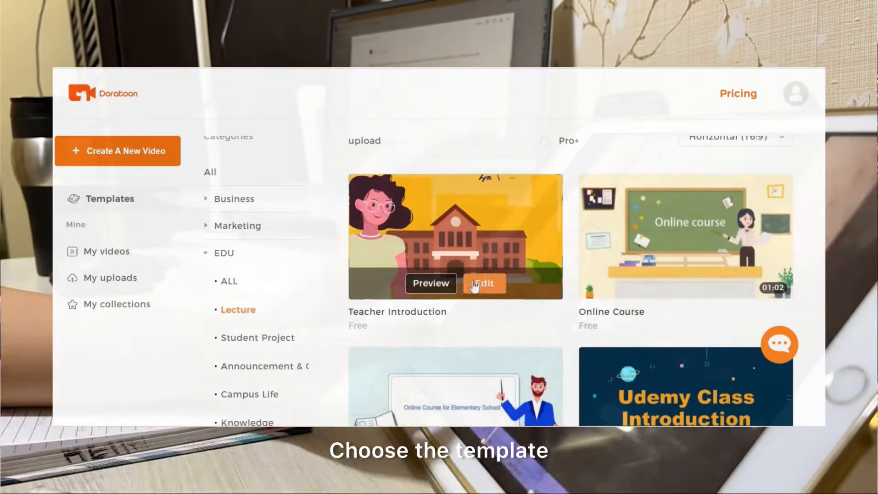
Open the Online Course for Elementary School lecture template in the editor.
click(483, 282)
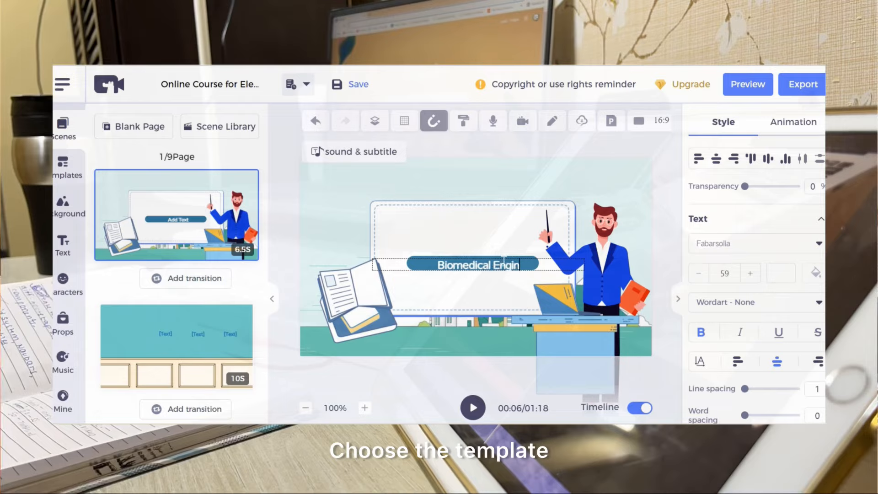
Add a presenting woman and injection props, then enter and preview a Francis-voiced biomedical engineering line.
click(477, 264)
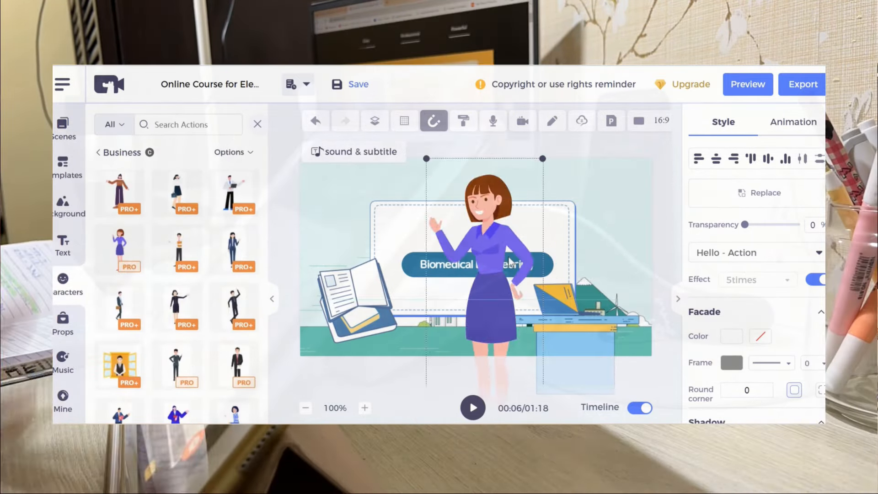
click(62, 324)
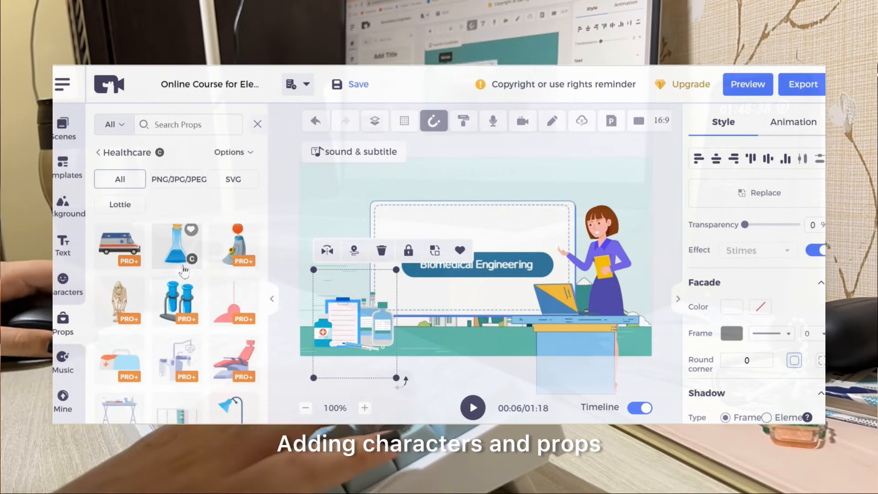
text(injection)
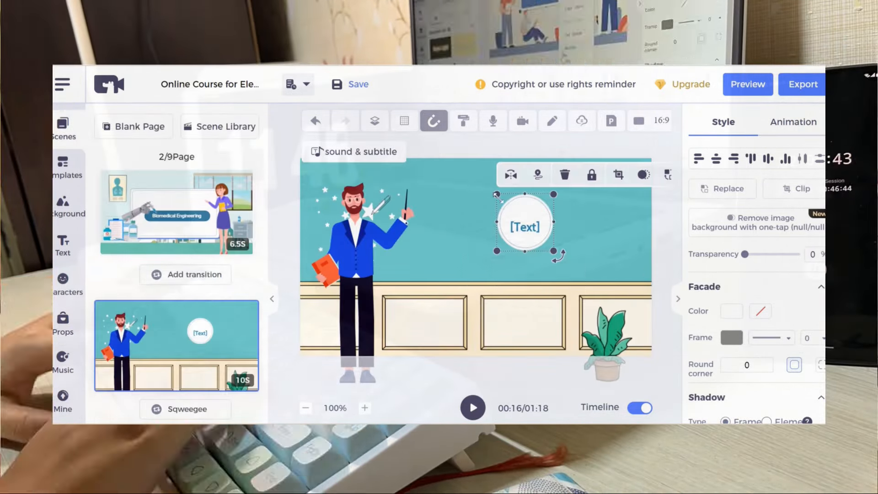
double_click(524, 227)
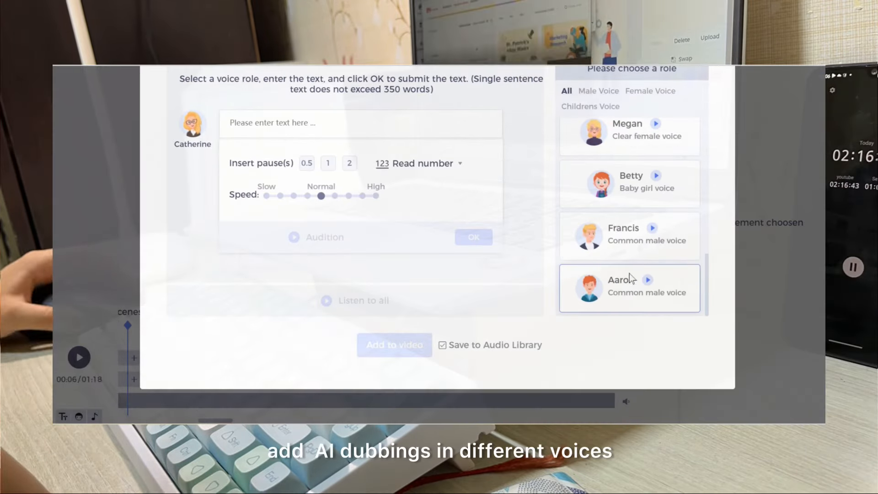
click(472, 237)
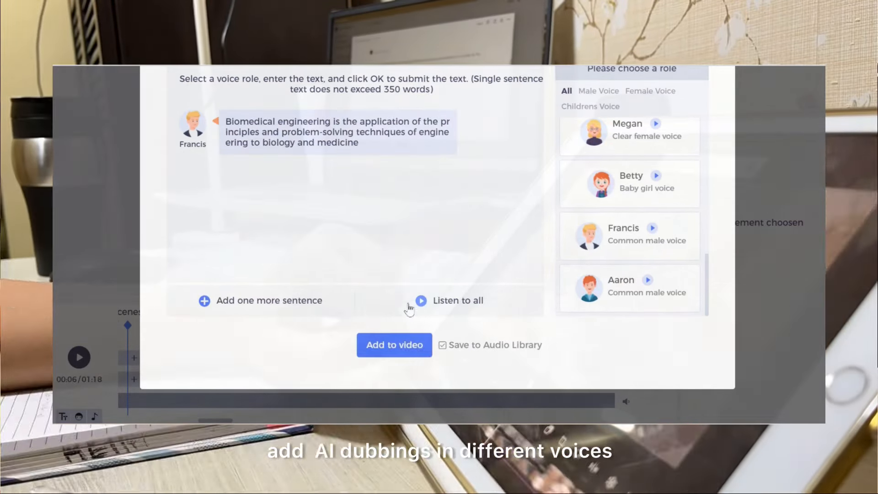